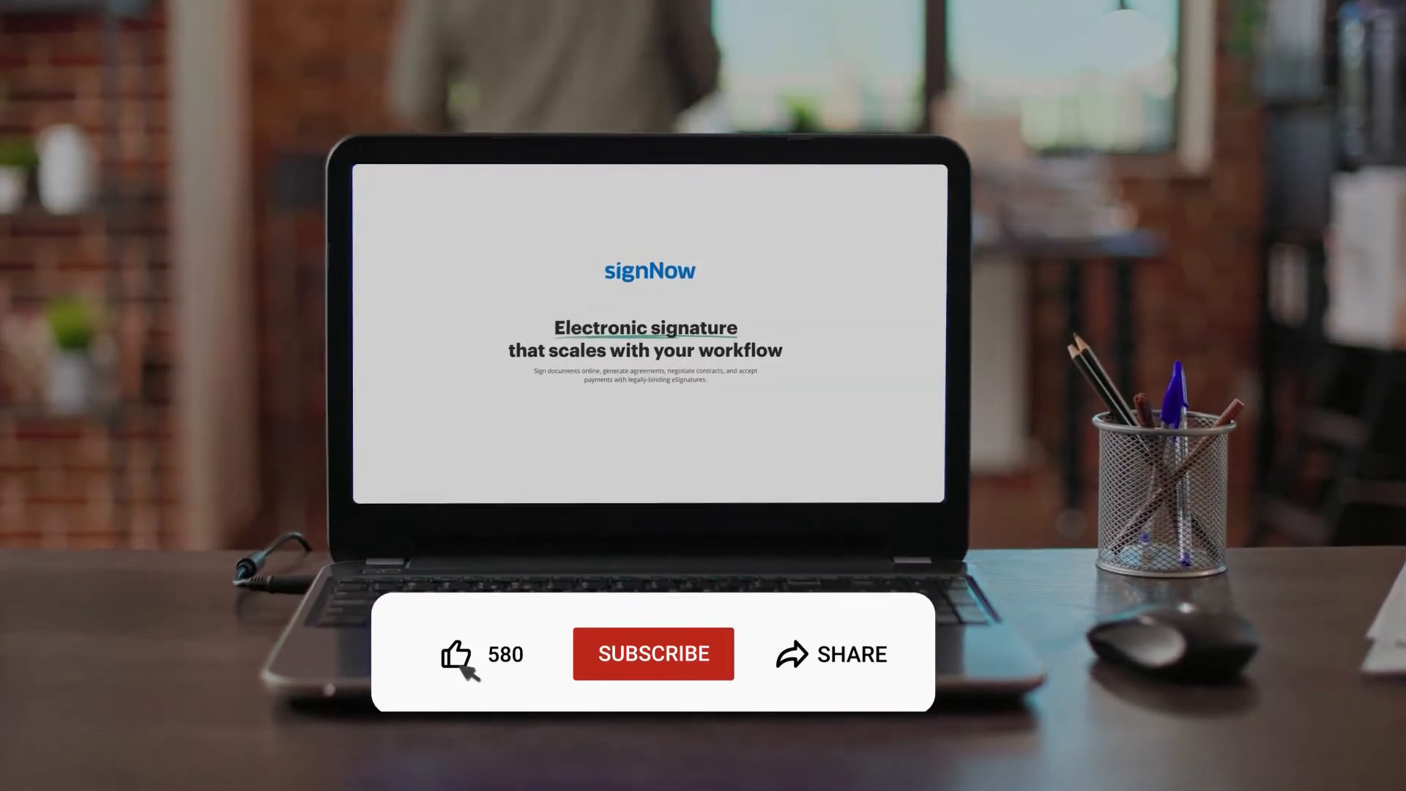
Open signNow's Documents page listing Three Party NDA, Invoice and other documents.
{"action": "left_click", "coordinate": [456, 652]}
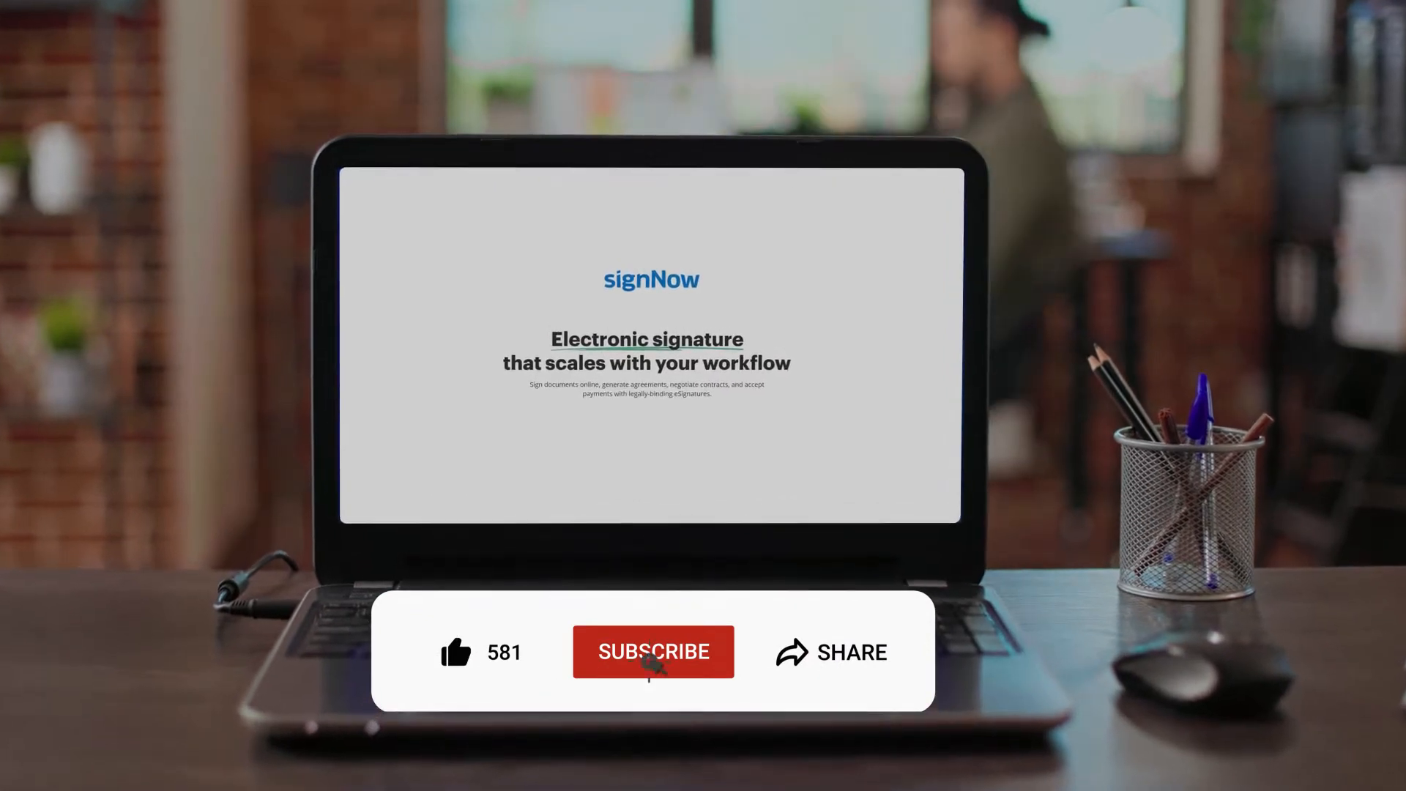
{"action": "left_click", "coordinate": [653, 652]}
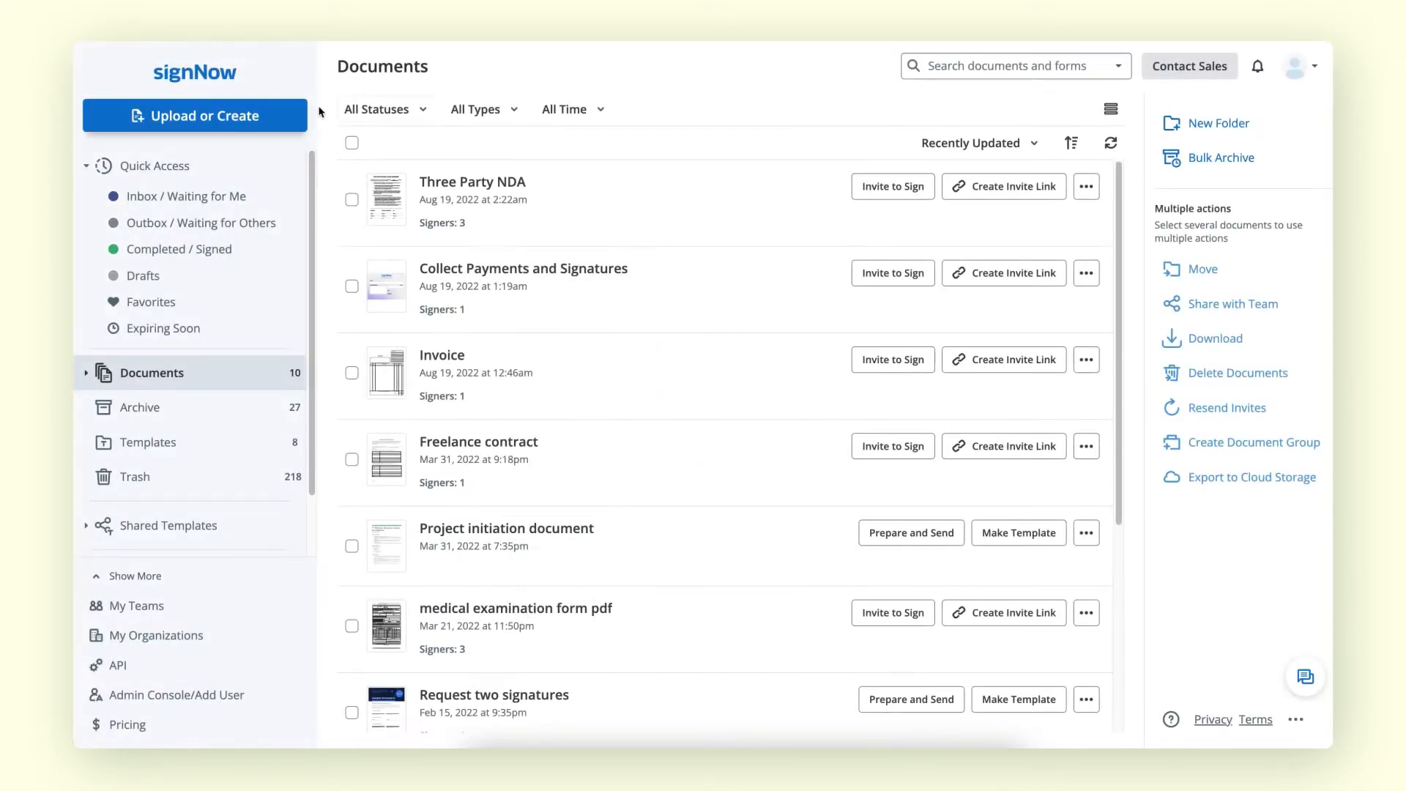
Upload Code Of Conduct.pdf from the computer via Upload Documents.
{"action": "left_click", "coordinate": [195, 115]}
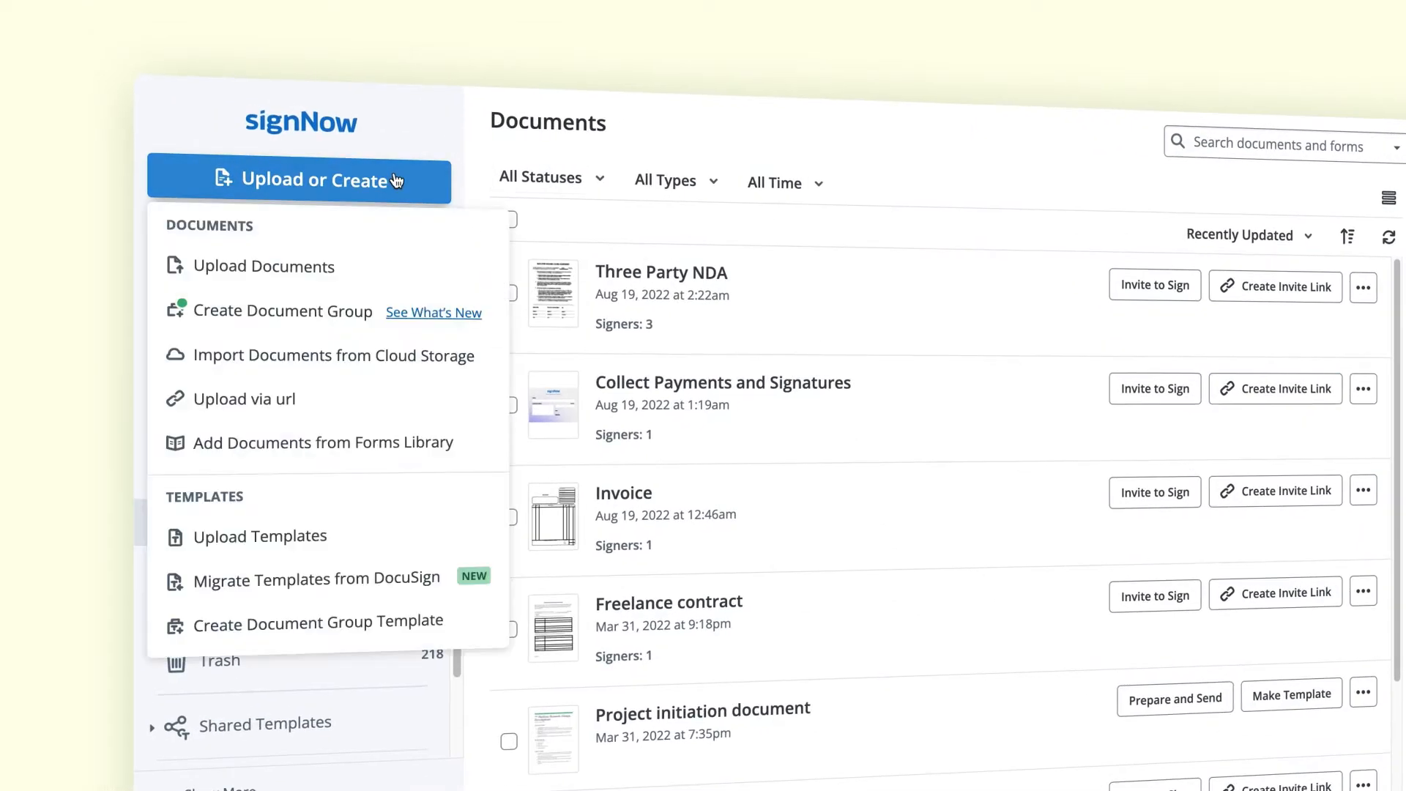
{"action": "left_click", "coordinate": [263, 267]}
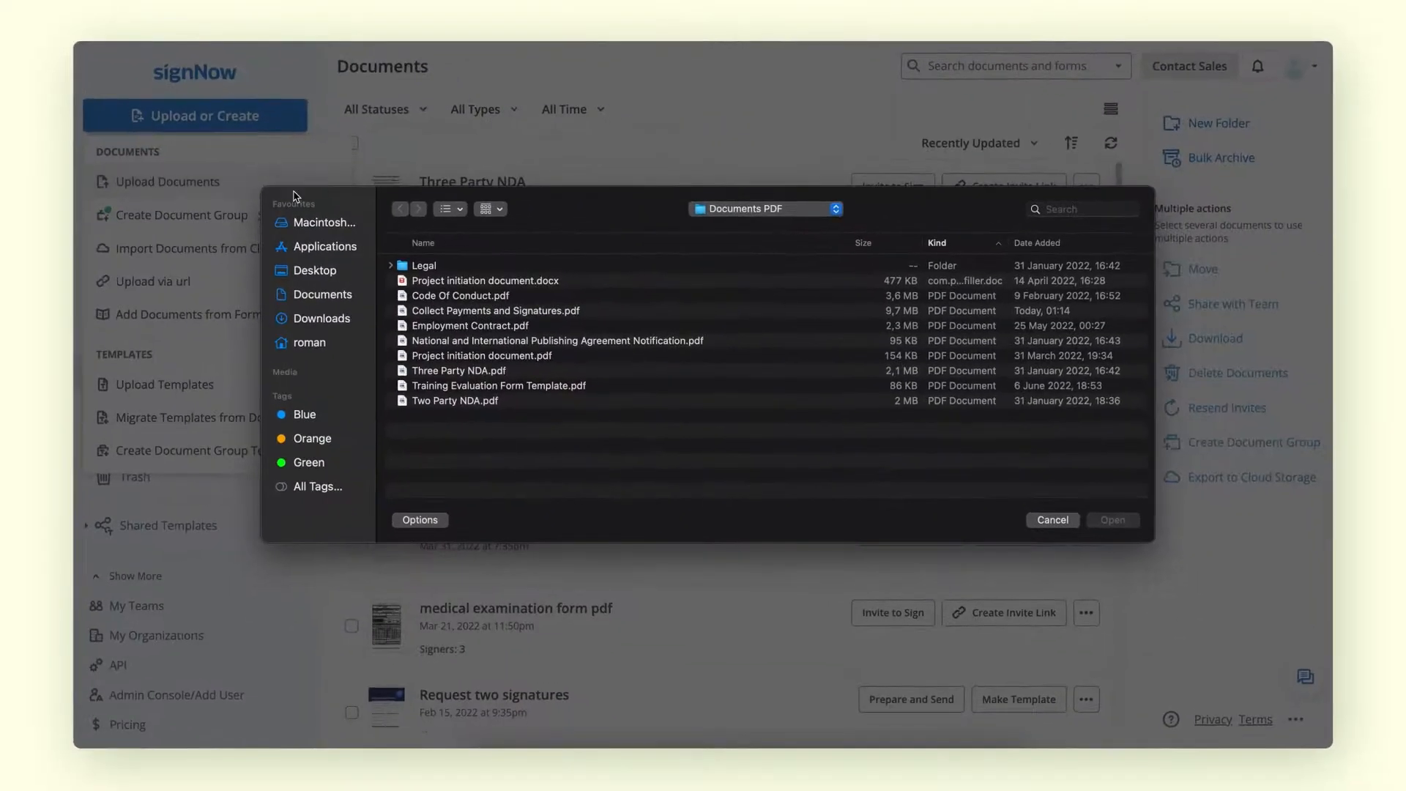
{"action": "left_click", "coordinate": [460, 295]}
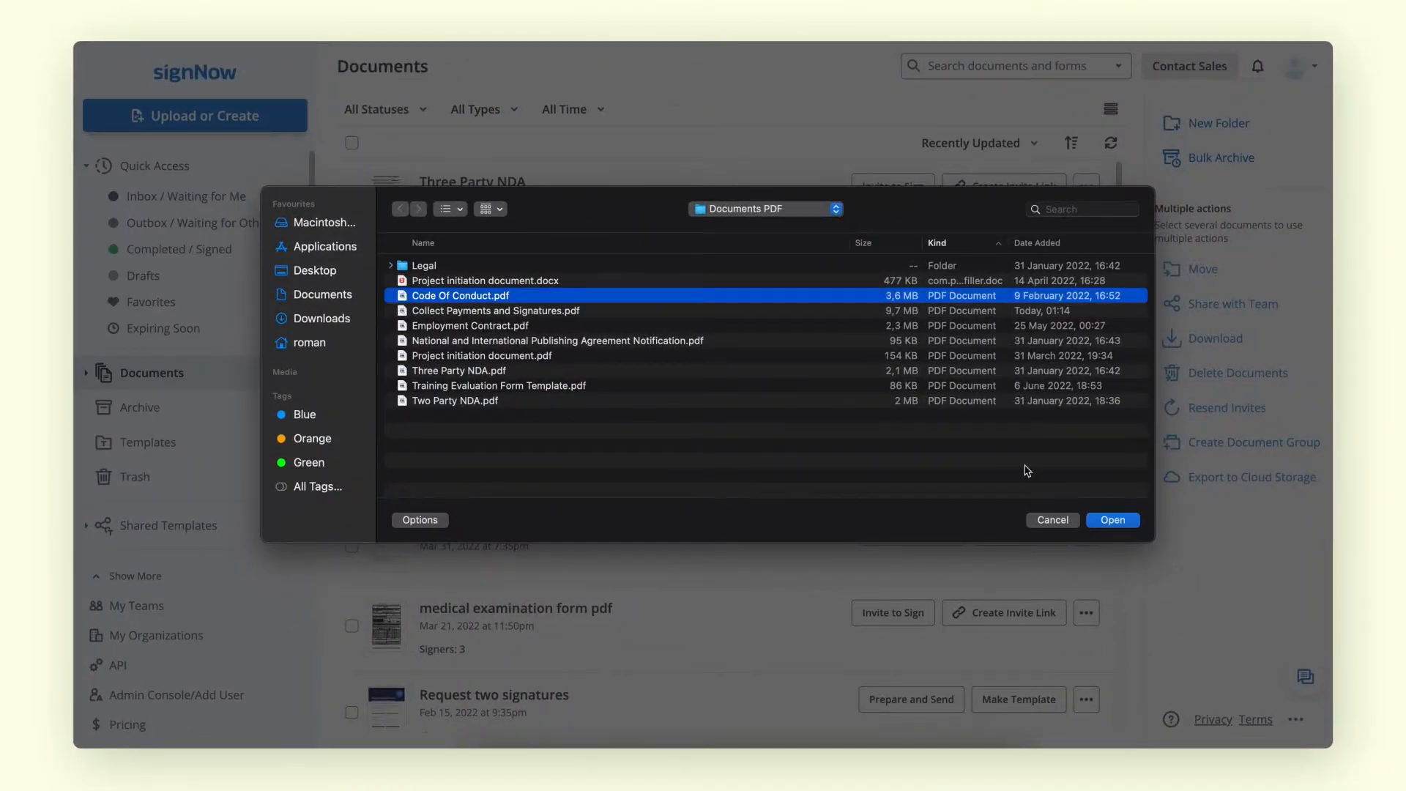
{"action": "left_click", "coordinate": [1112, 520]}
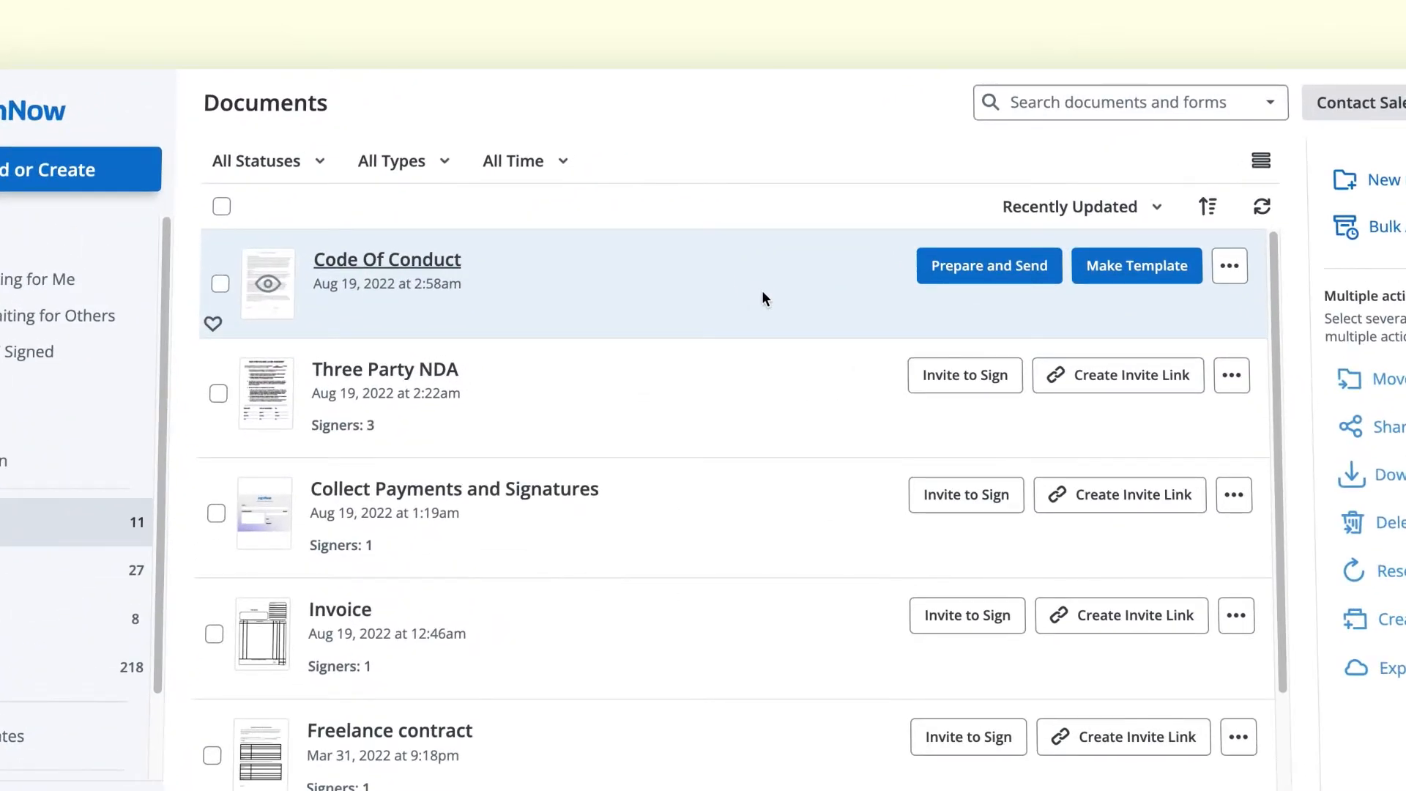
Add a text field on the Print Name line plus signature and date fields, then save and close.
{"action": "left_click", "coordinate": [988, 265]}
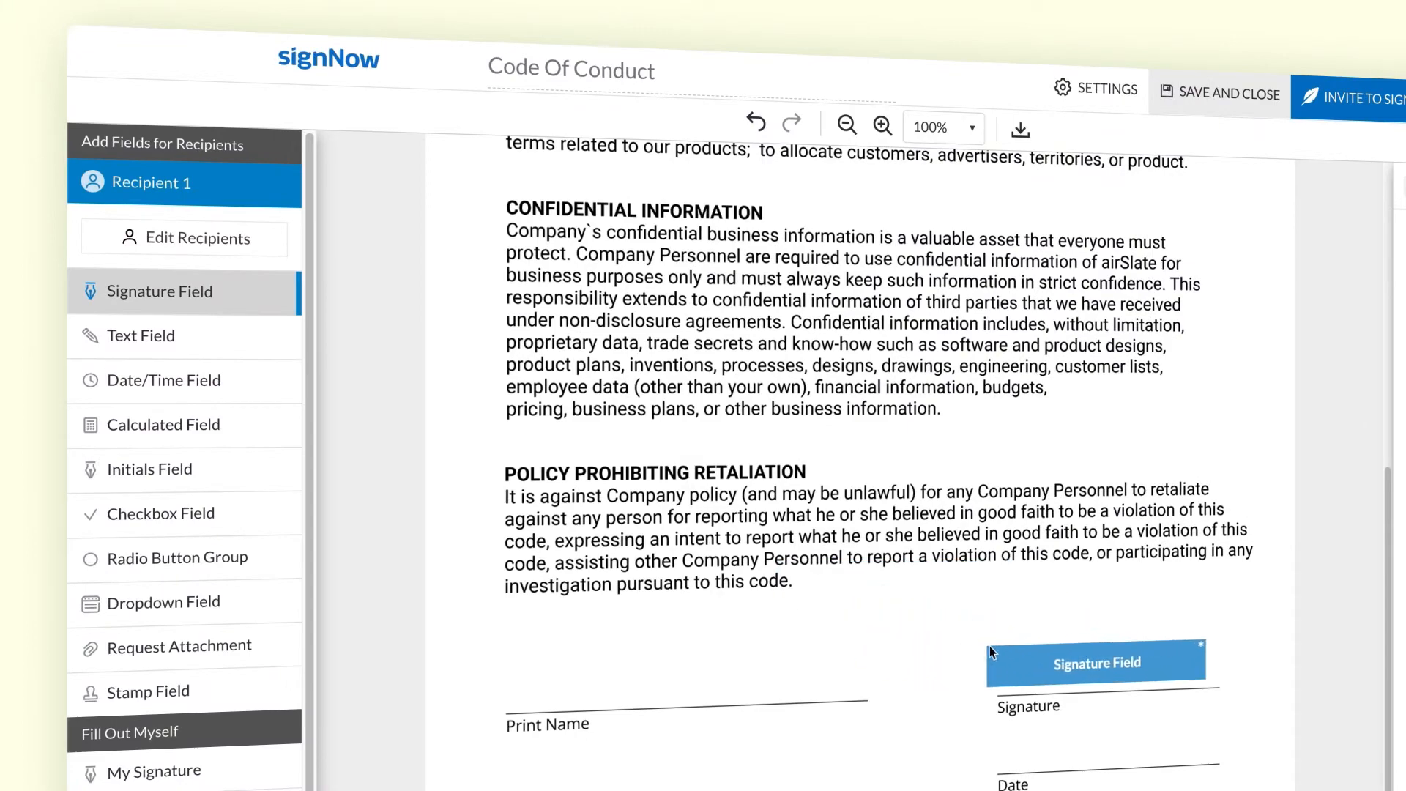
{"action": "left_click", "coordinate": [1095, 662]}
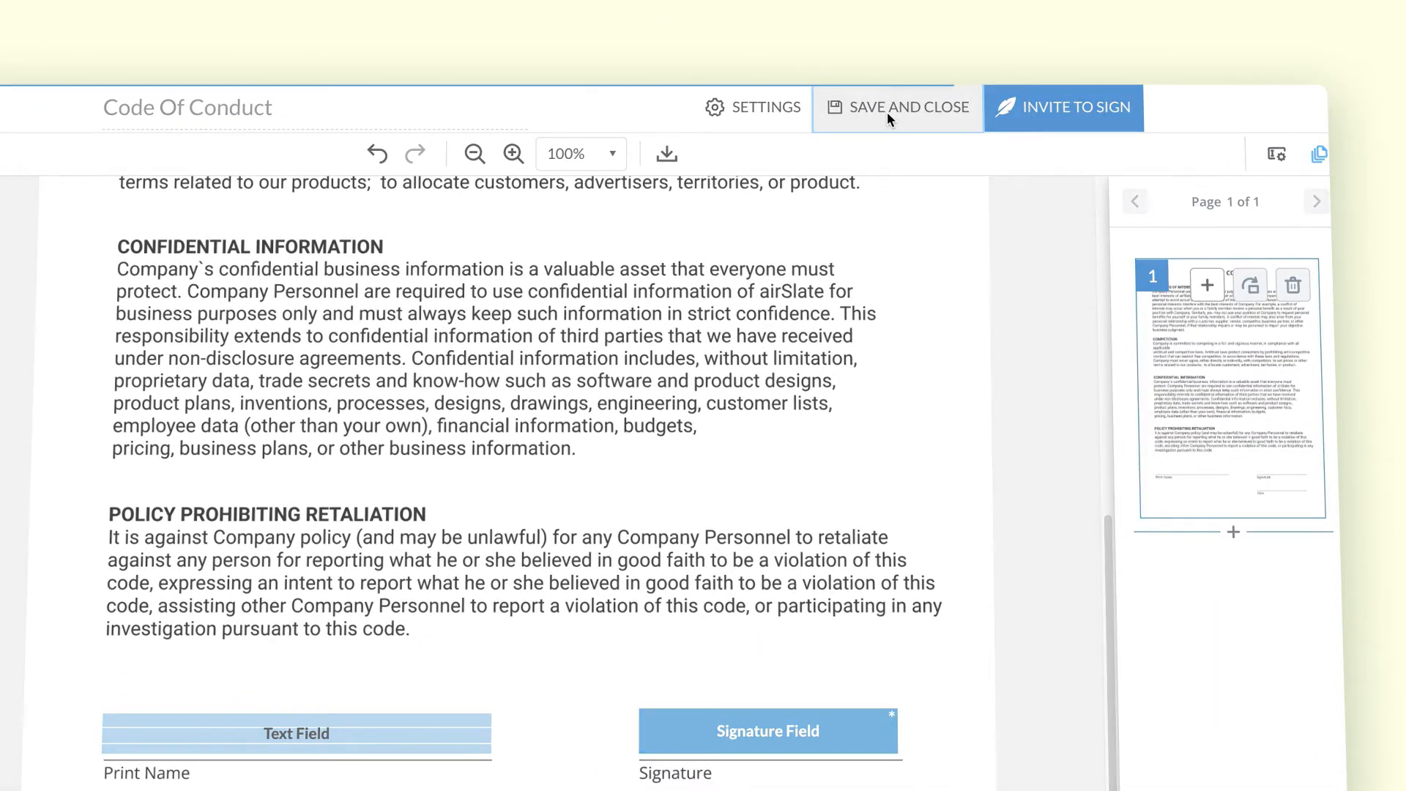
{"action": "left_click", "coordinate": [906, 108]}
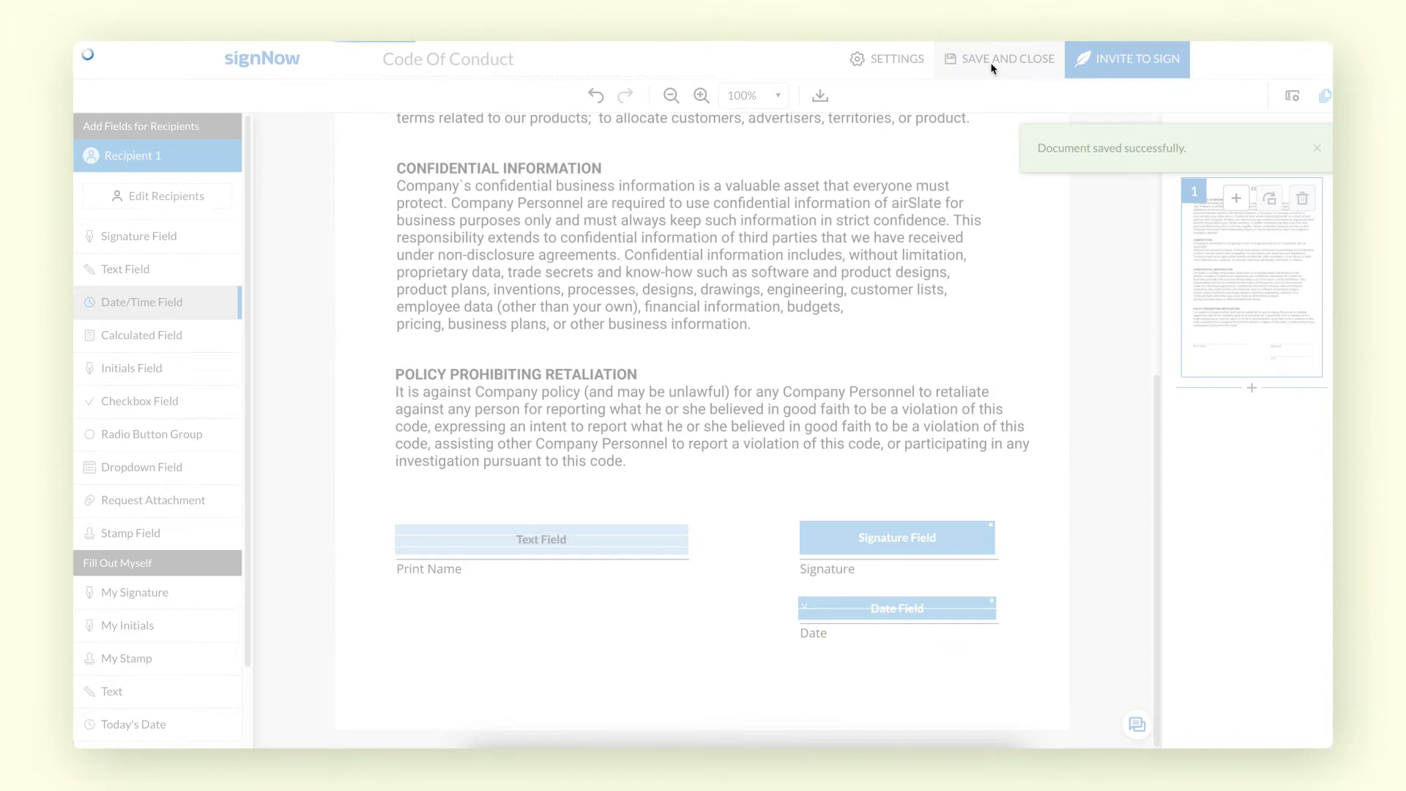
{"action": "left_click", "coordinate": [999, 59]}
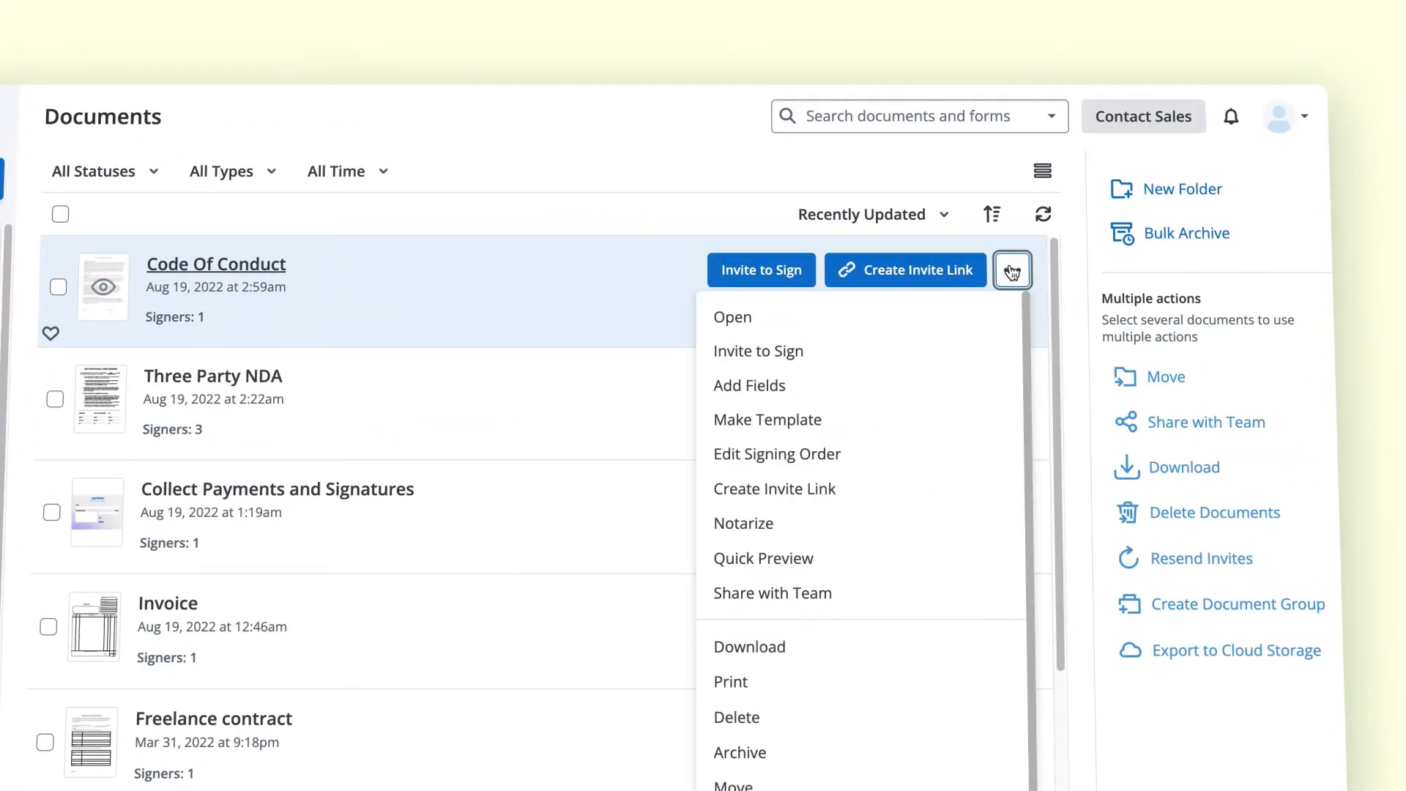
Make Code Of Conduct a template under its existing name and dismiss the confirmation.
{"action": "left_click", "coordinate": [767, 419]}
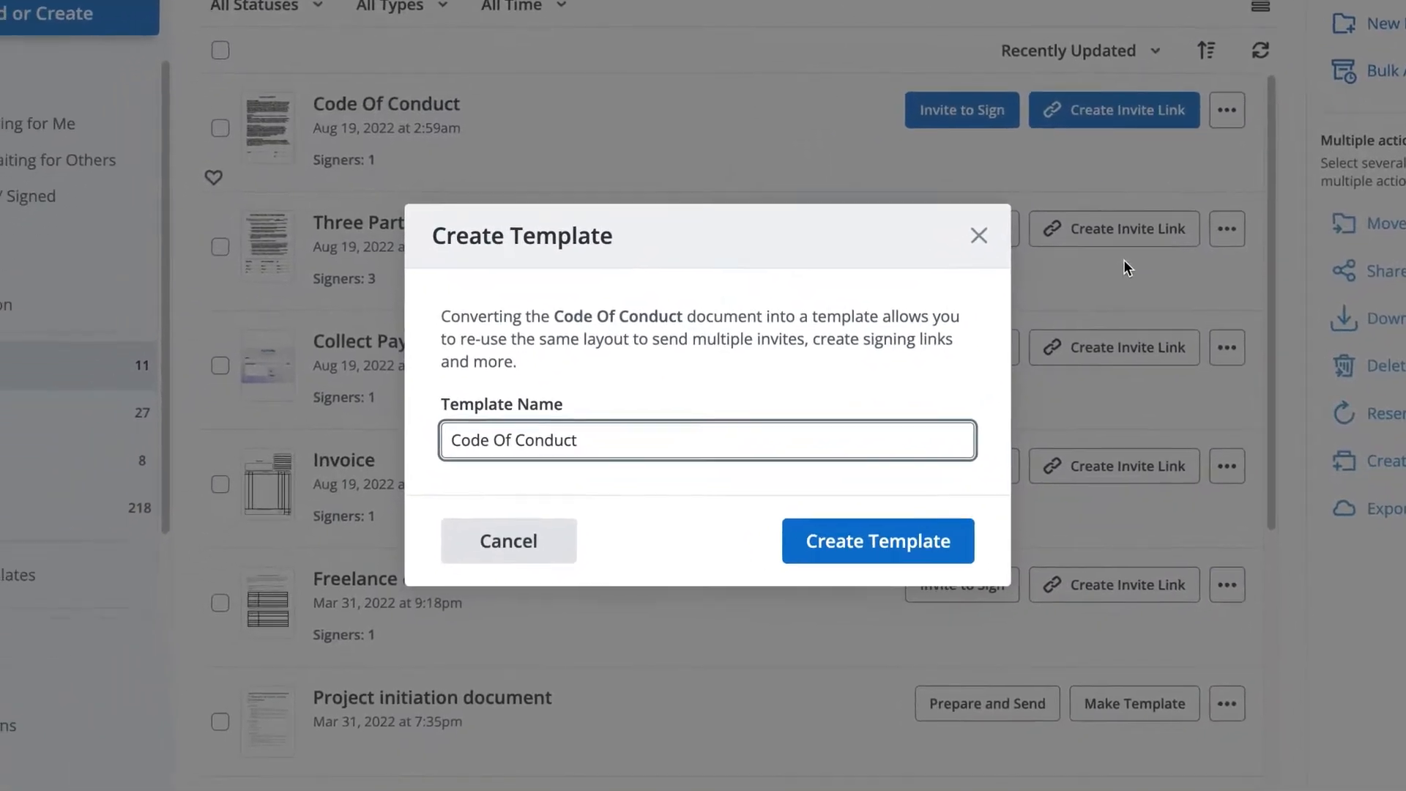
{"action": "mouse_move", "coordinate": [878, 539]}
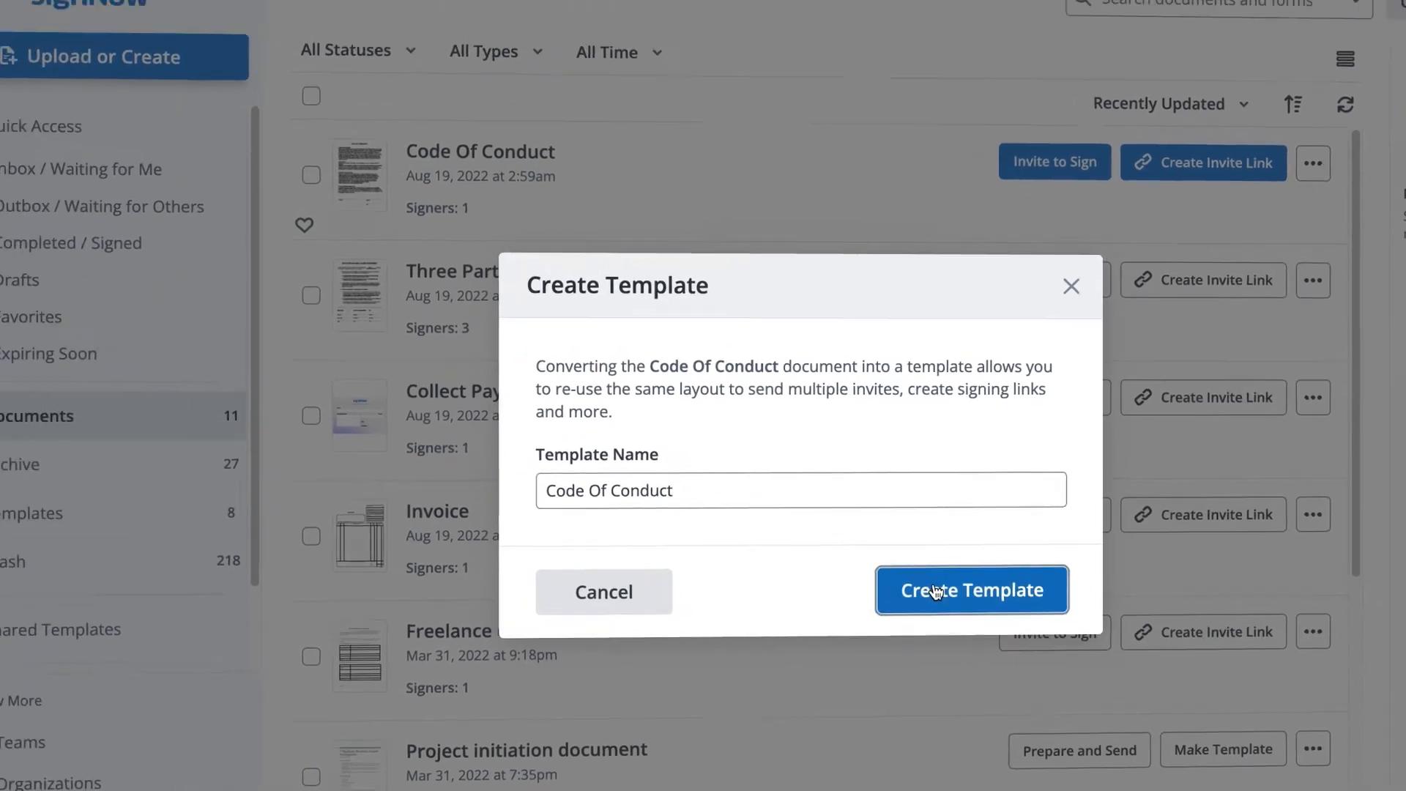
{"action": "left_click", "coordinate": [971, 590]}
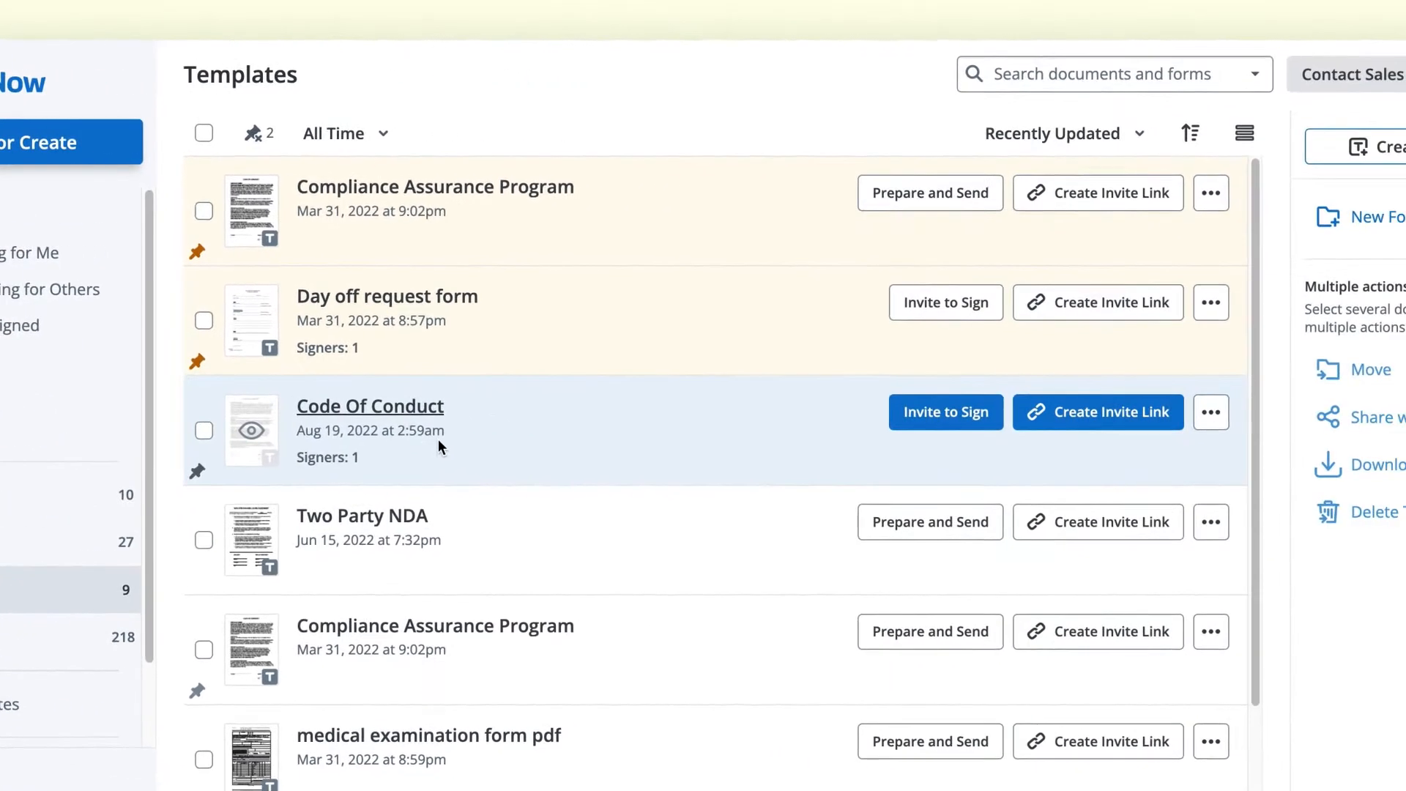
{"action": "left_click", "coordinate": [1097, 412]}
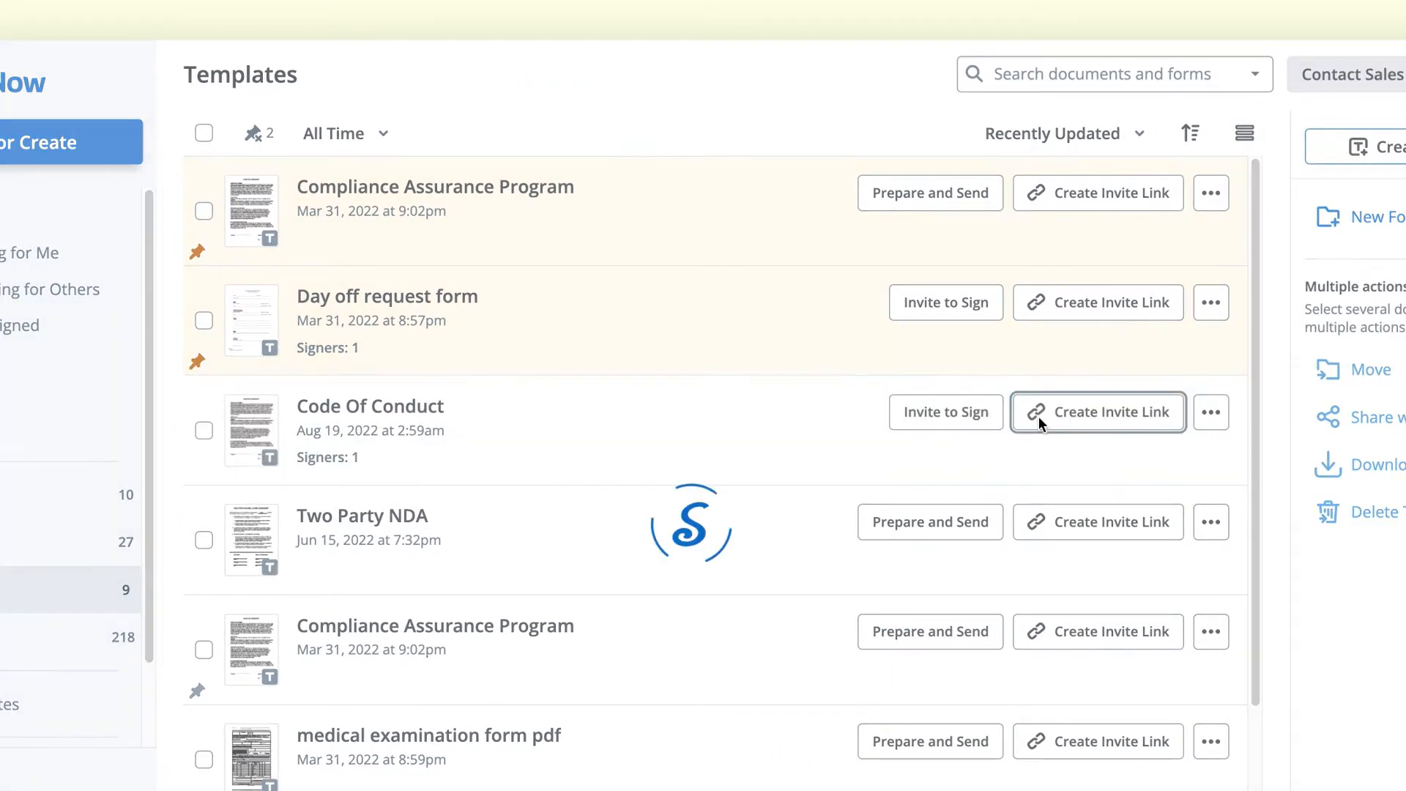
{"action": "left_click", "coordinate": [1097, 411]}
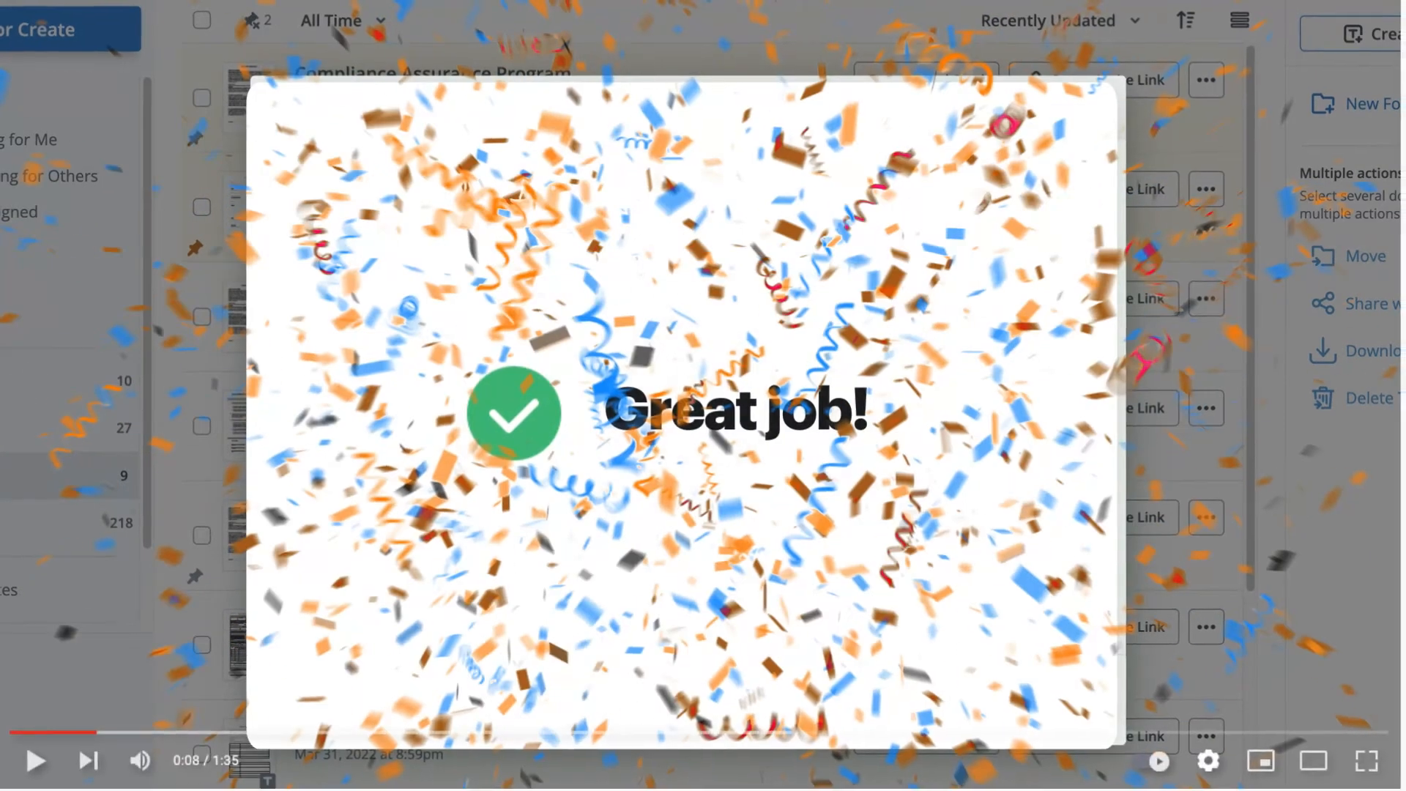
{"action": "scroll", "scroll_direction": "down", "scroll_amount": 3}
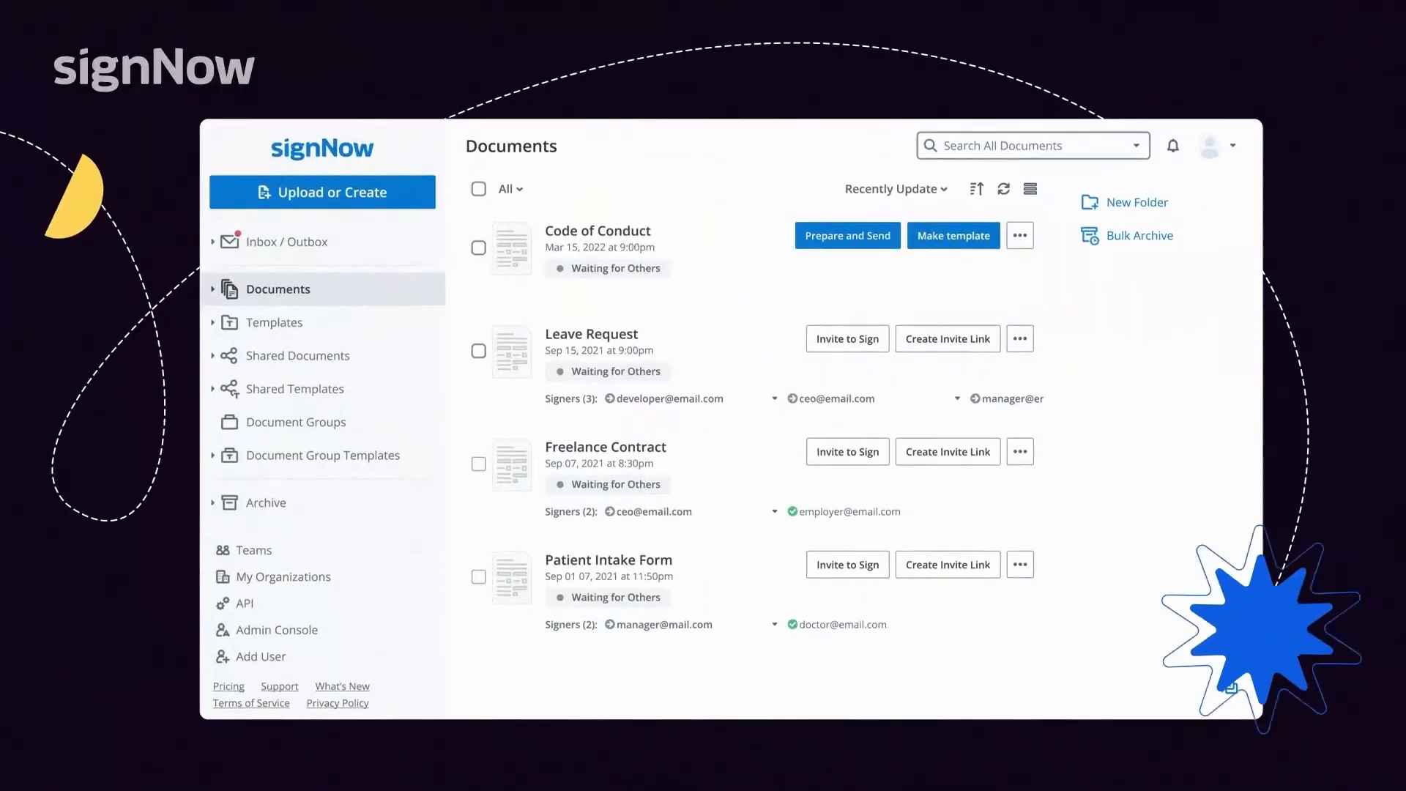
{"action": "left_click", "coordinate": [846, 235]}
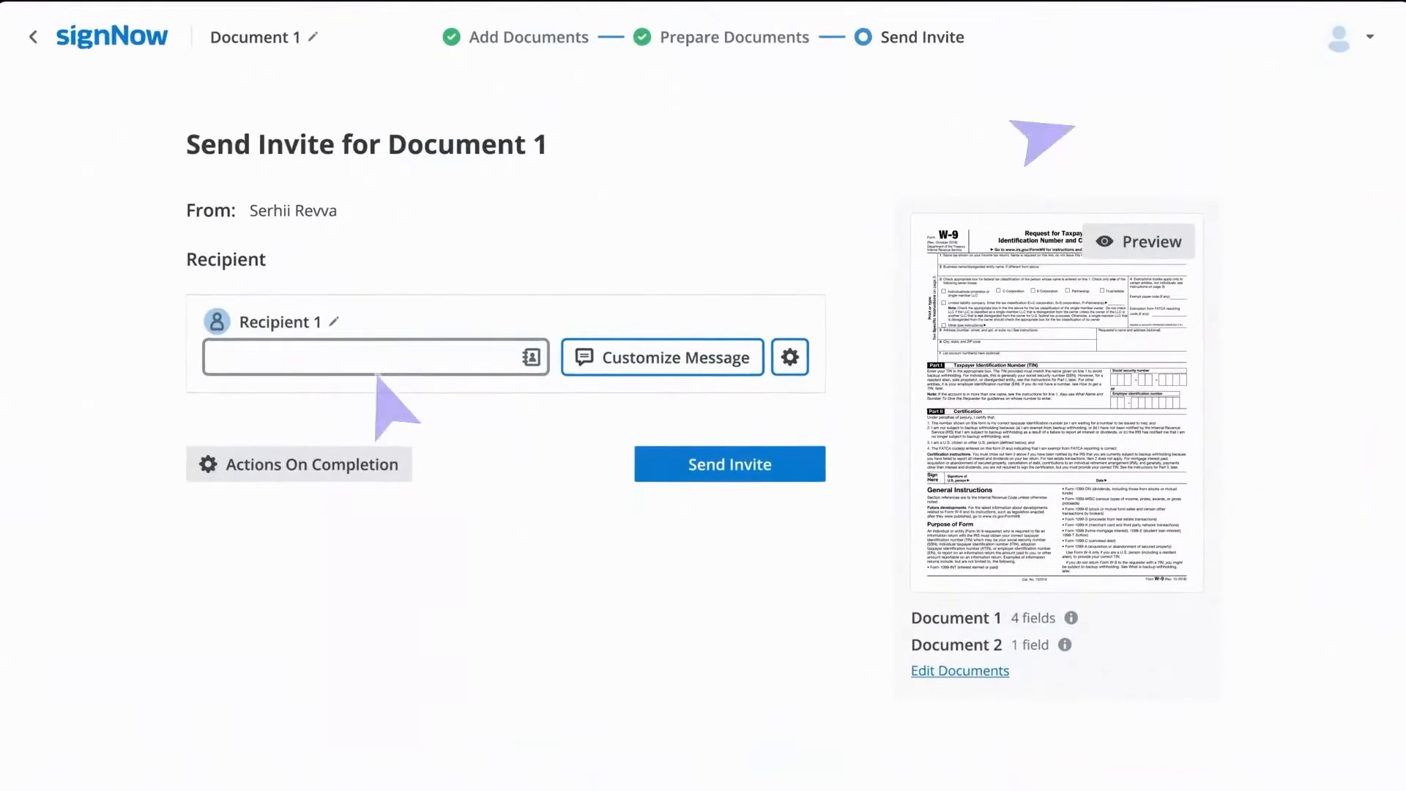